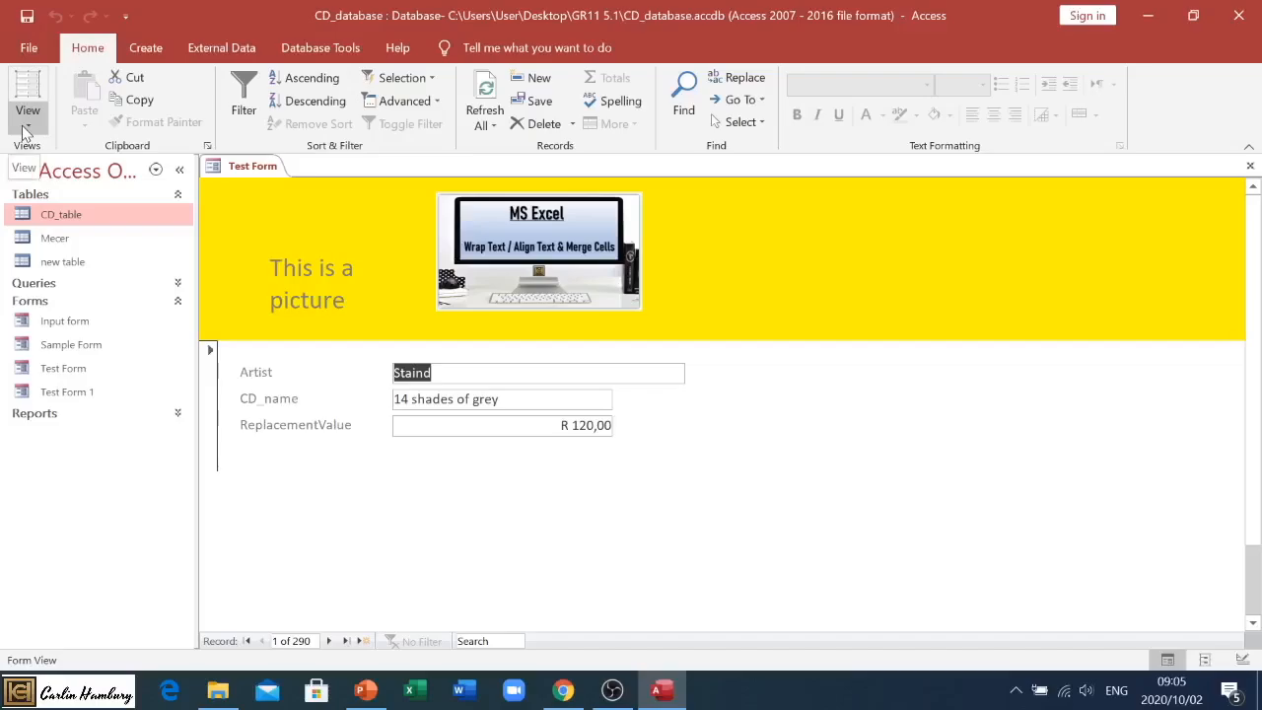
Switch Test Form from Form View into Design View.
left_click(27, 95)
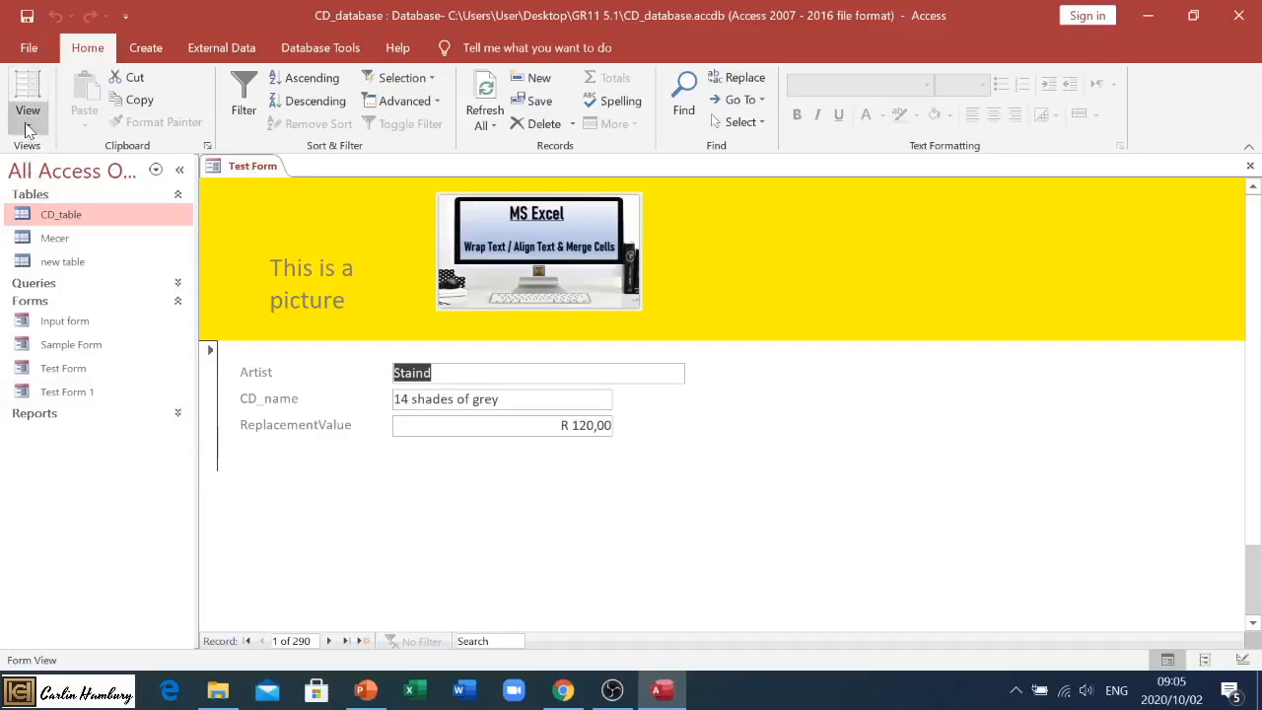
left_click(28, 99)
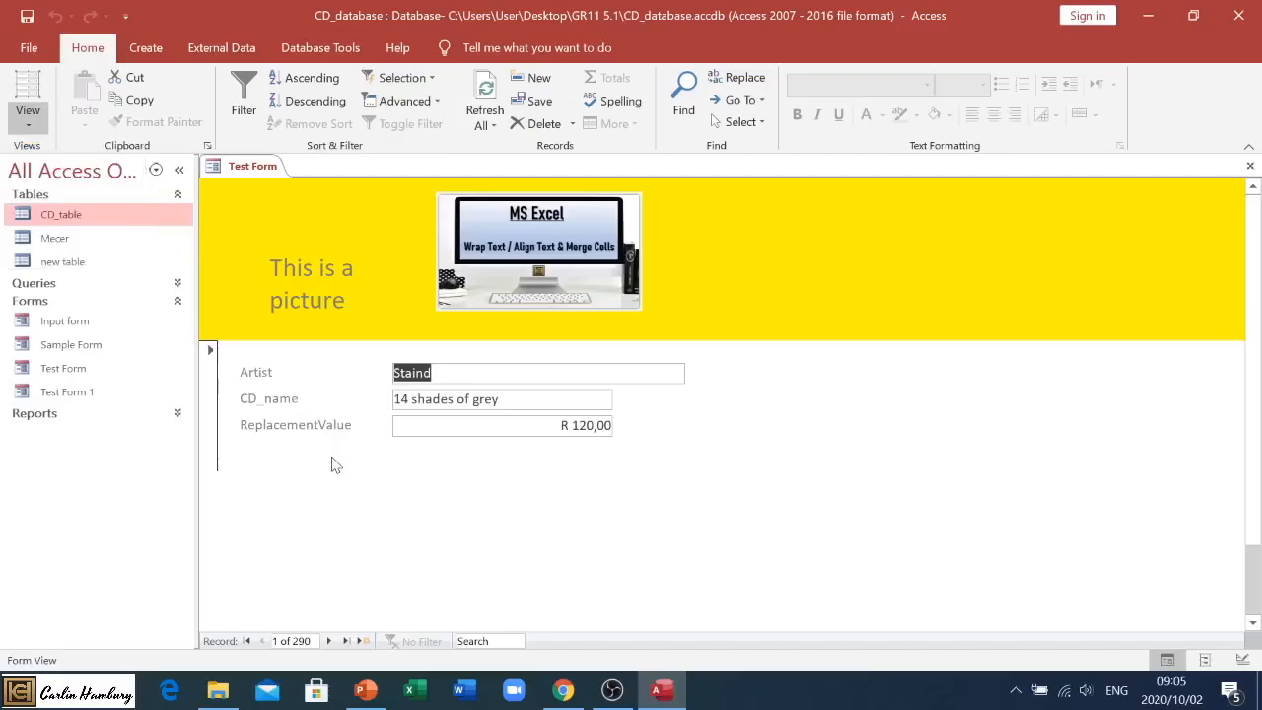
mouse_move(1095, 231)
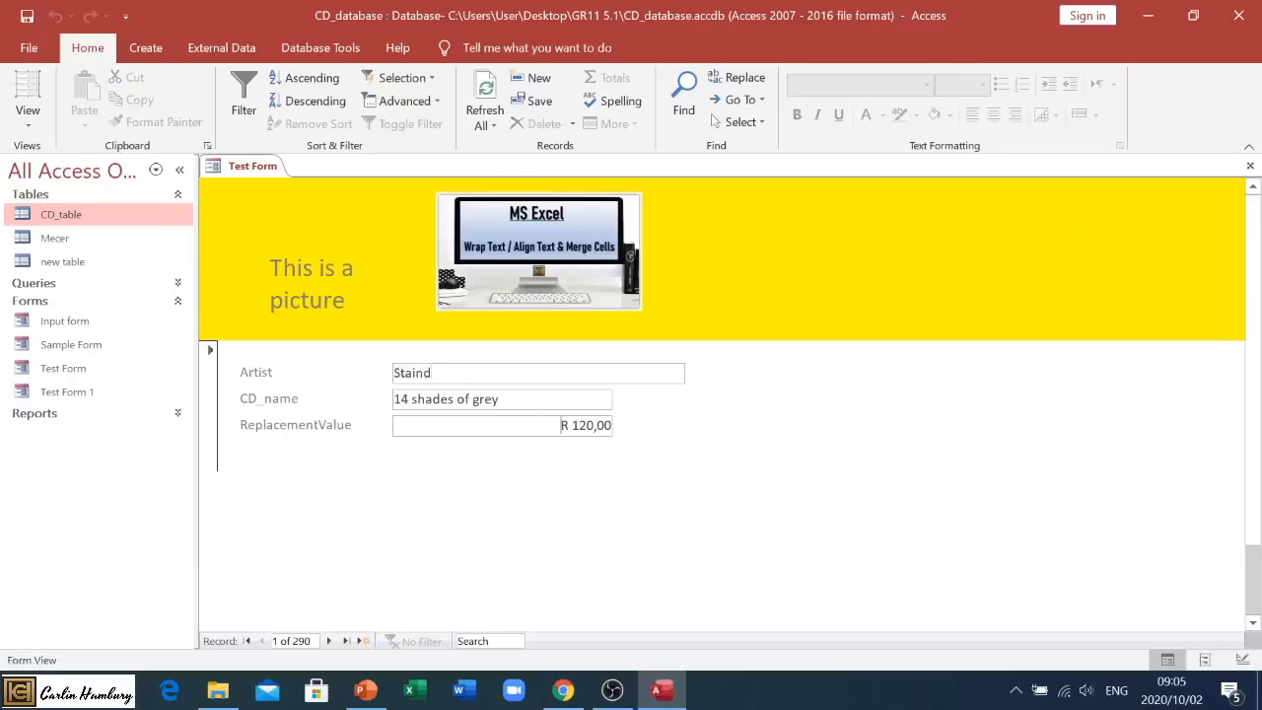
mouse_move(28, 89)
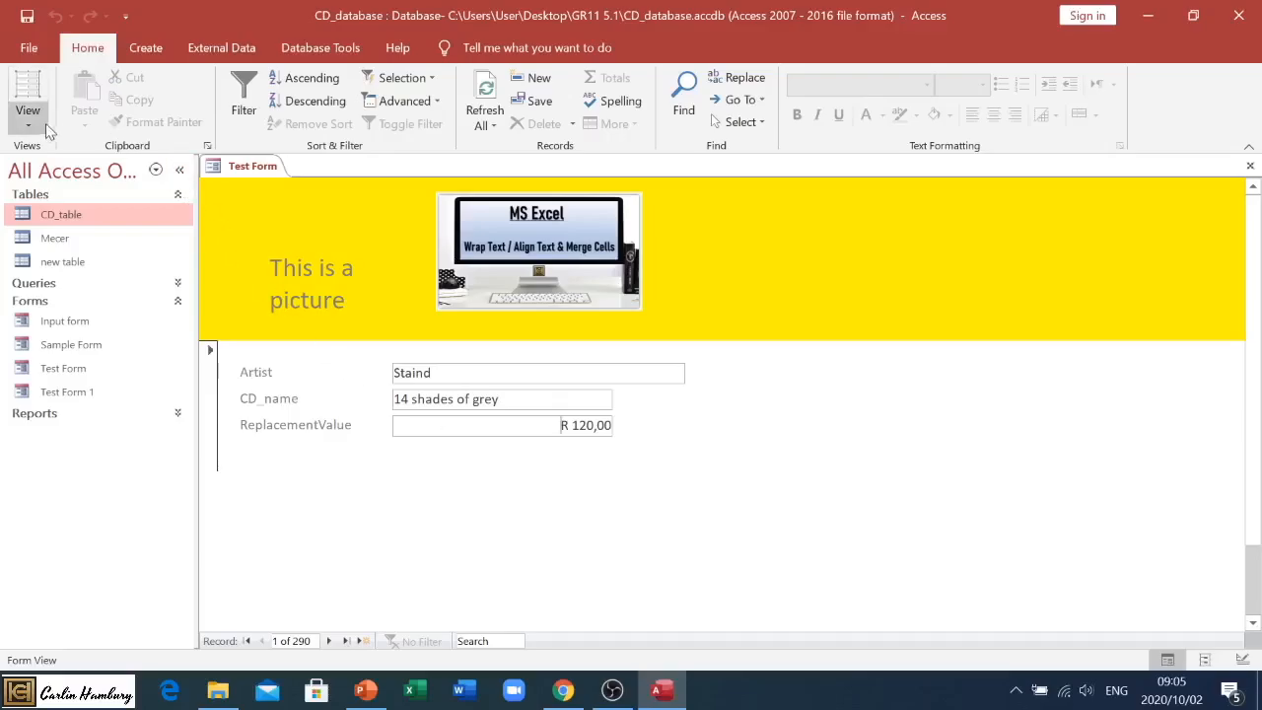
left_click(27, 95)
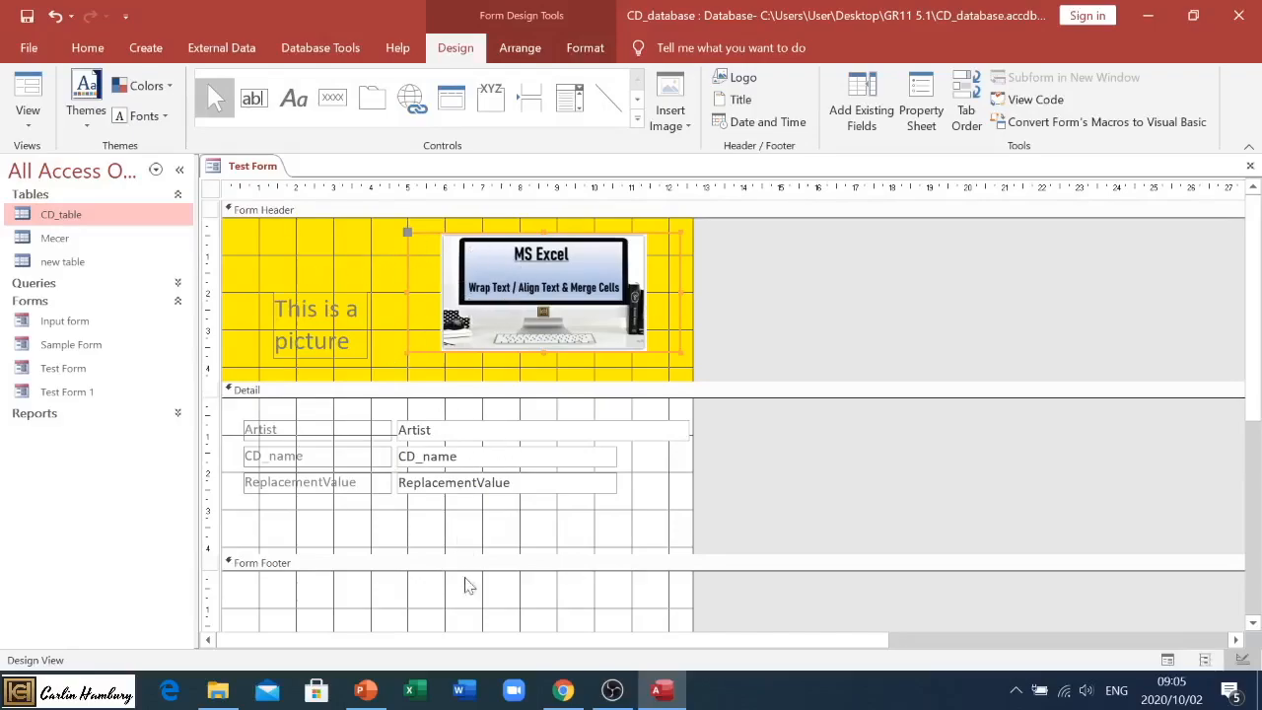
Remove the MS Excel picture from the header and return to Form View with records.
left_click(315, 325)
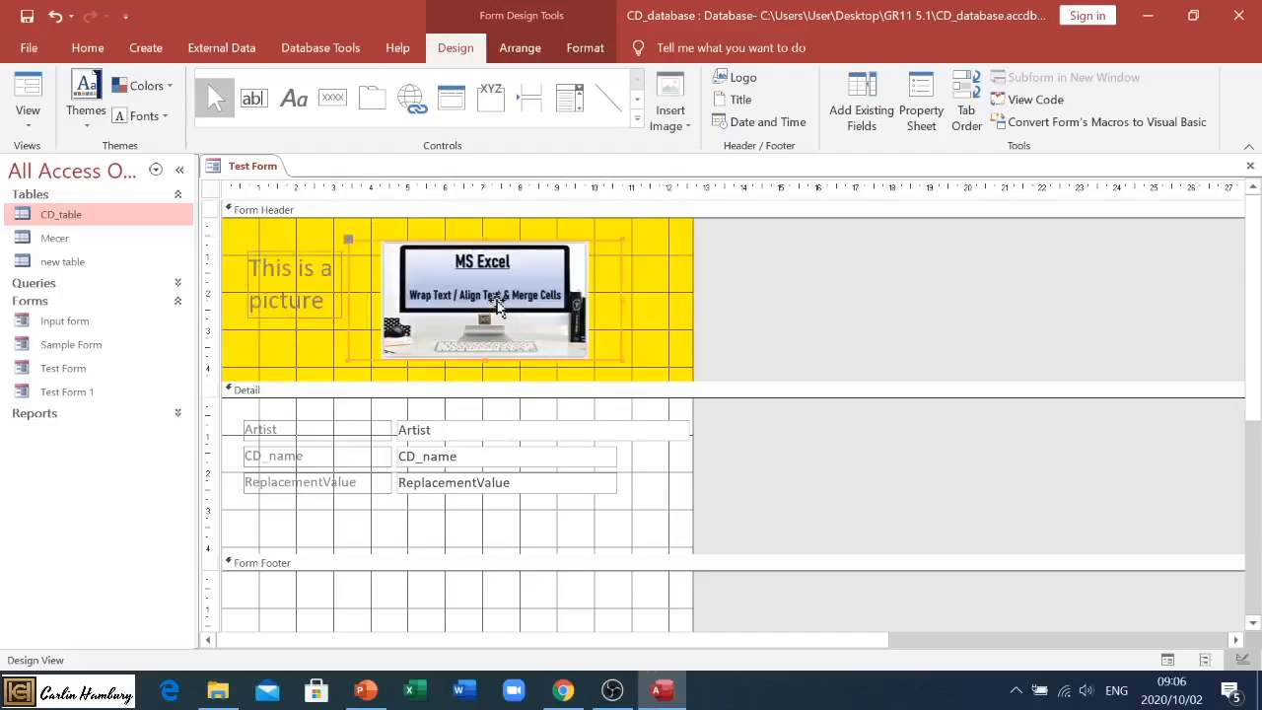
key("Delete")
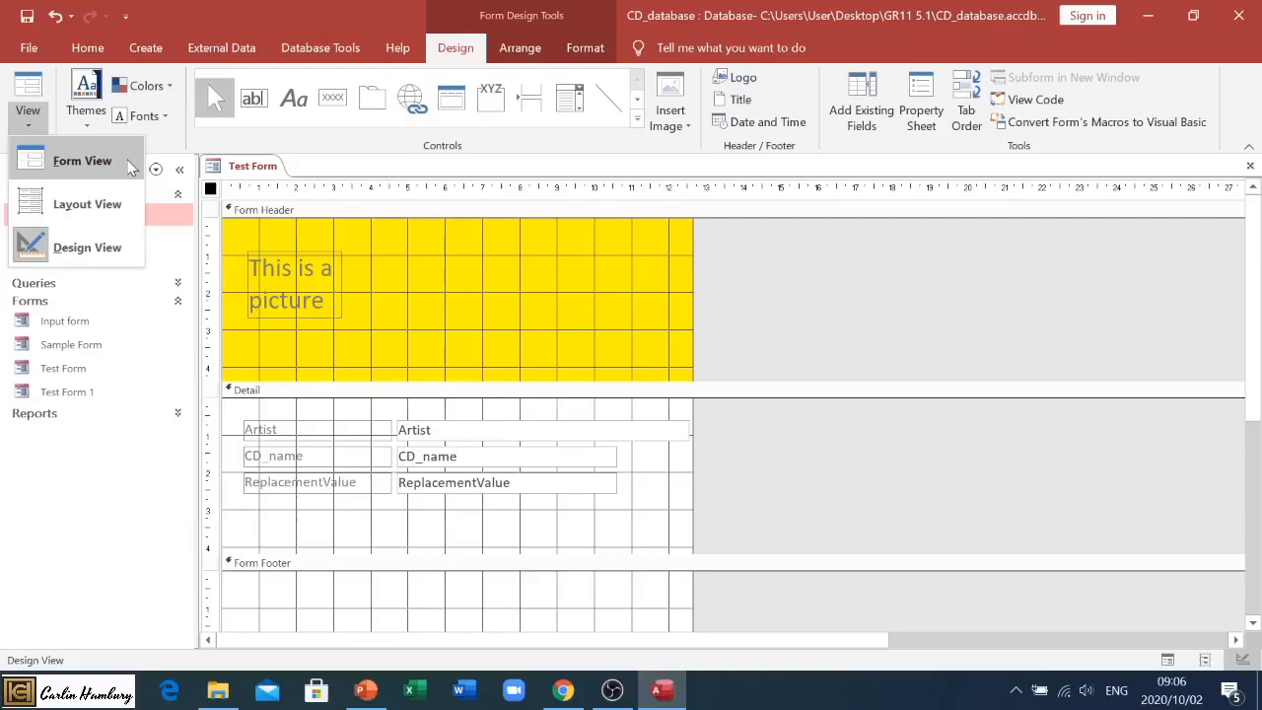
left_click(83, 161)
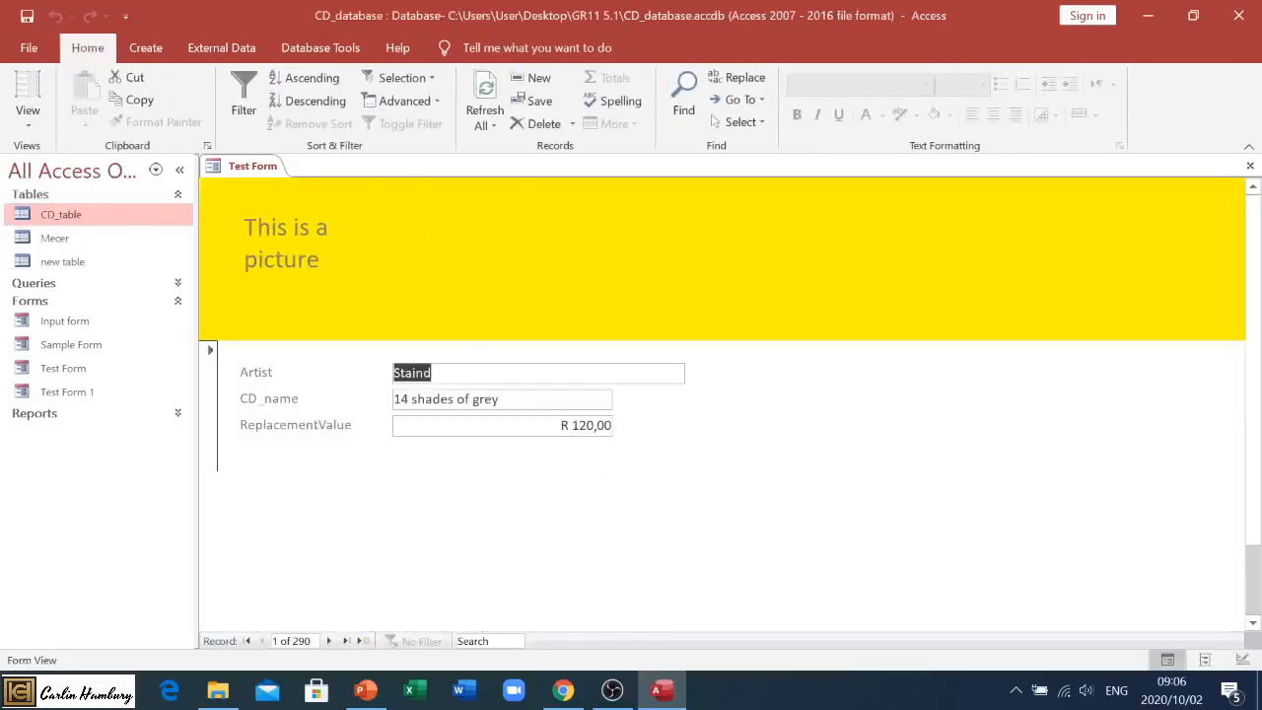
mouse_move(621, 245)
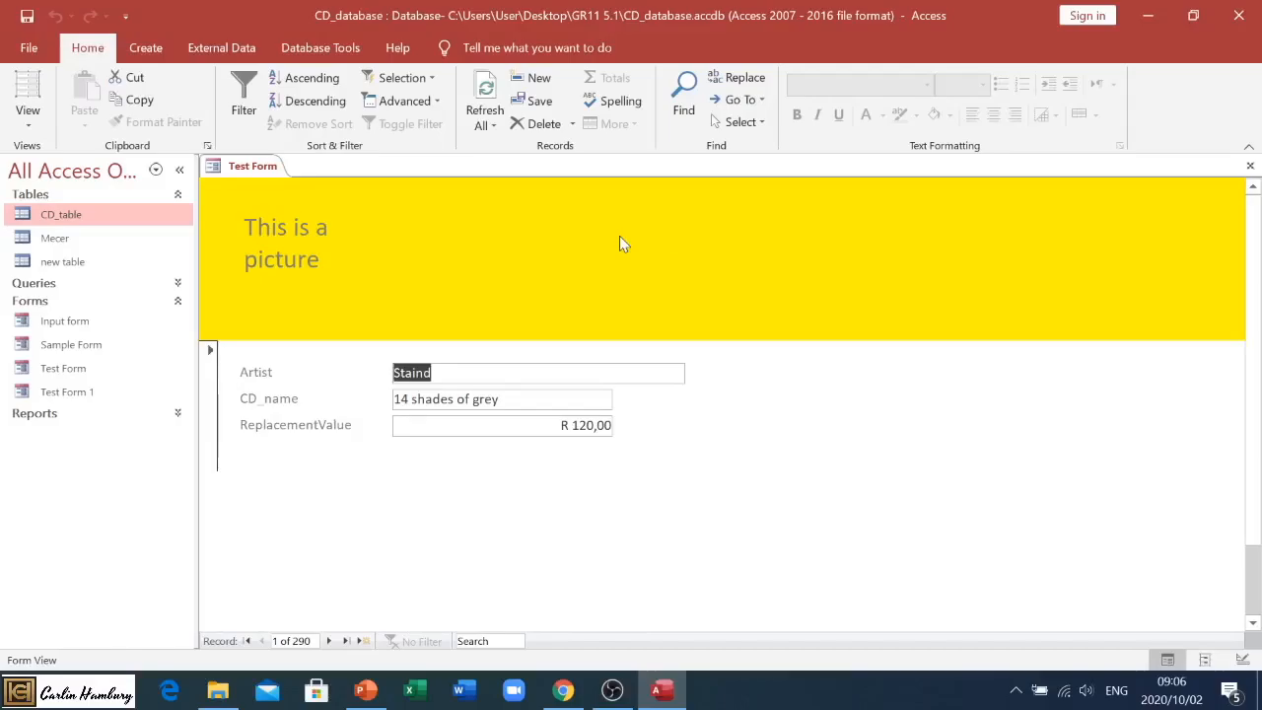
Show CD_table's records, then request its Design View, raising the read-only prompt.
left_click(61, 213)
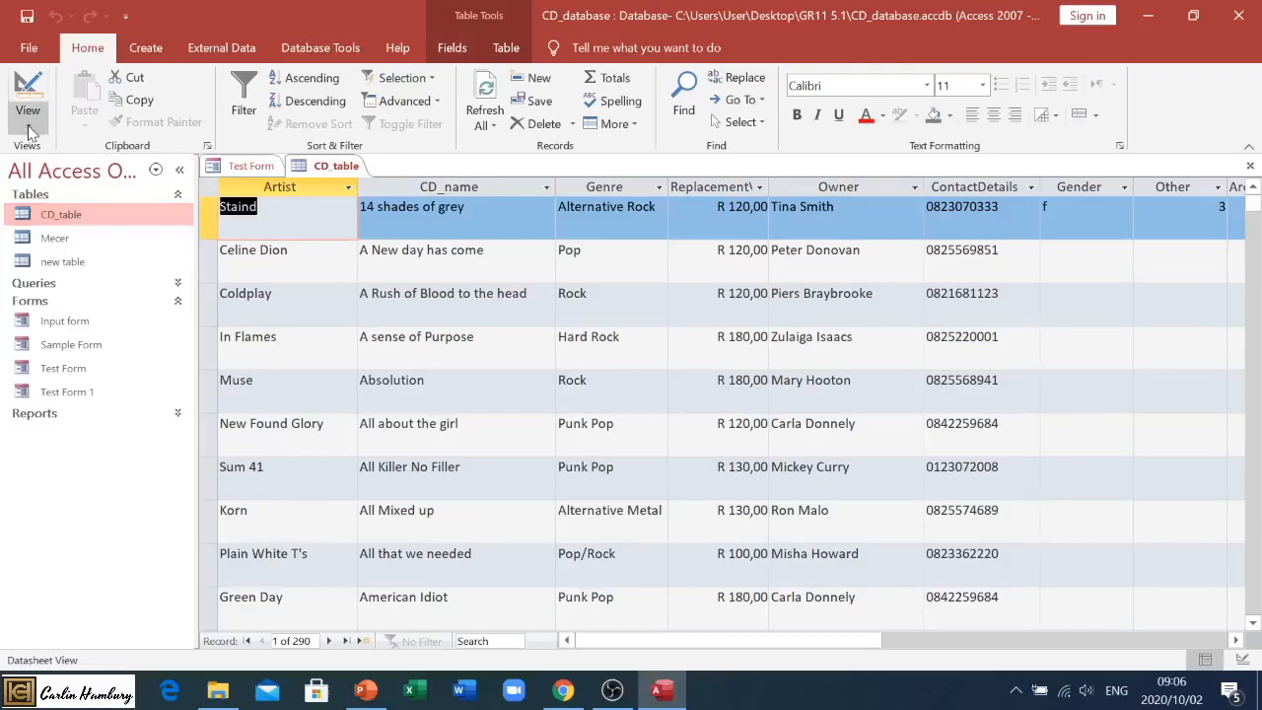
left_click(27, 98)
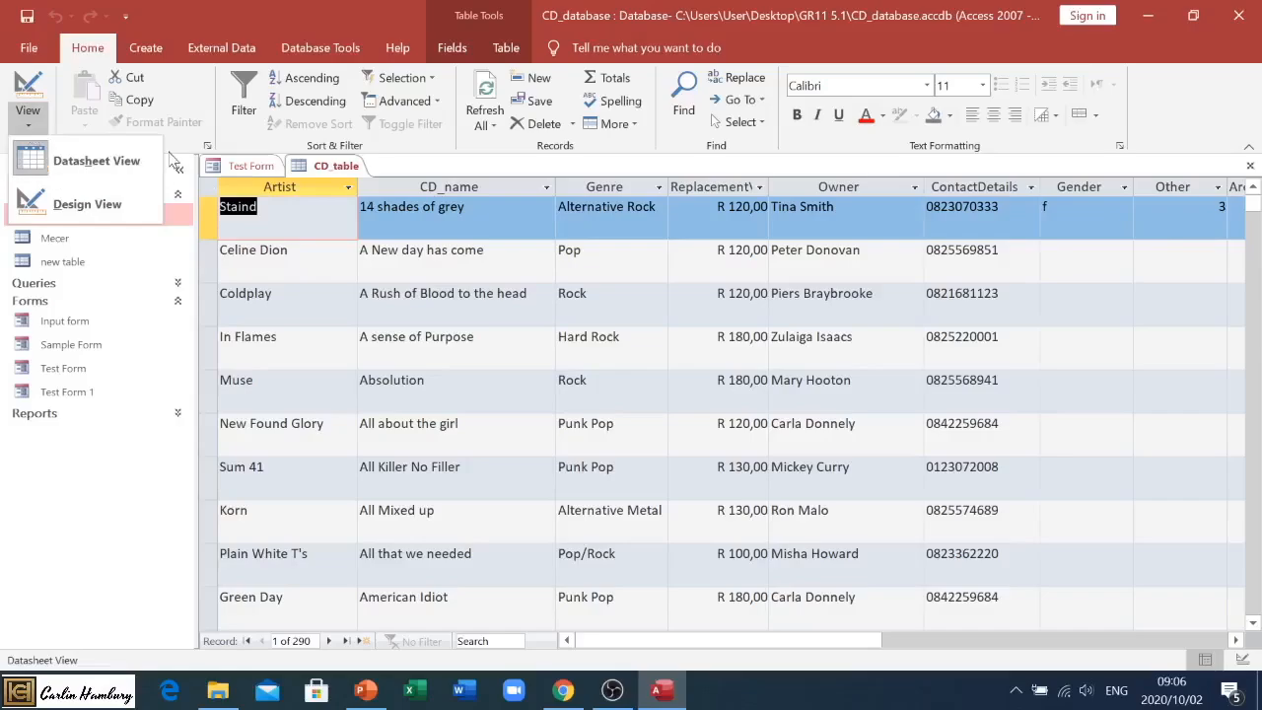
mouse_move(87, 203)
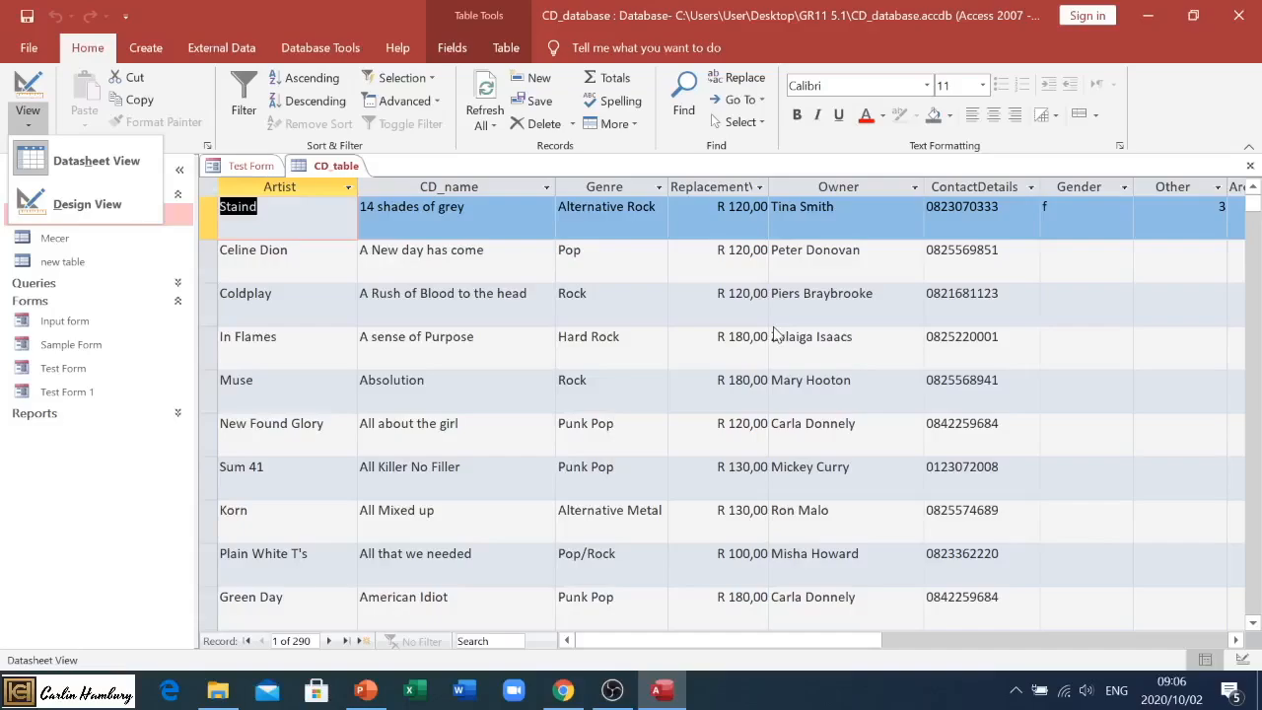
left_click(87, 203)
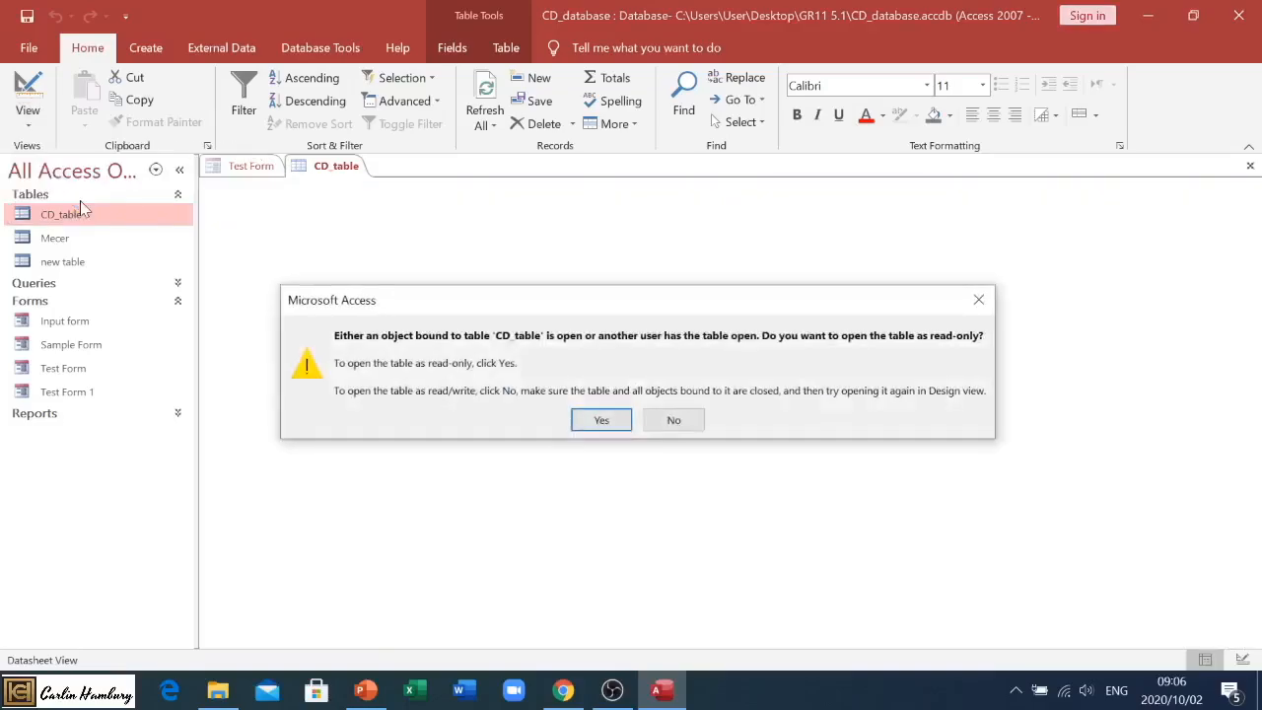
View CD_table's field design read-only, then return to its records in Datasheet View.
left_click(602, 418)
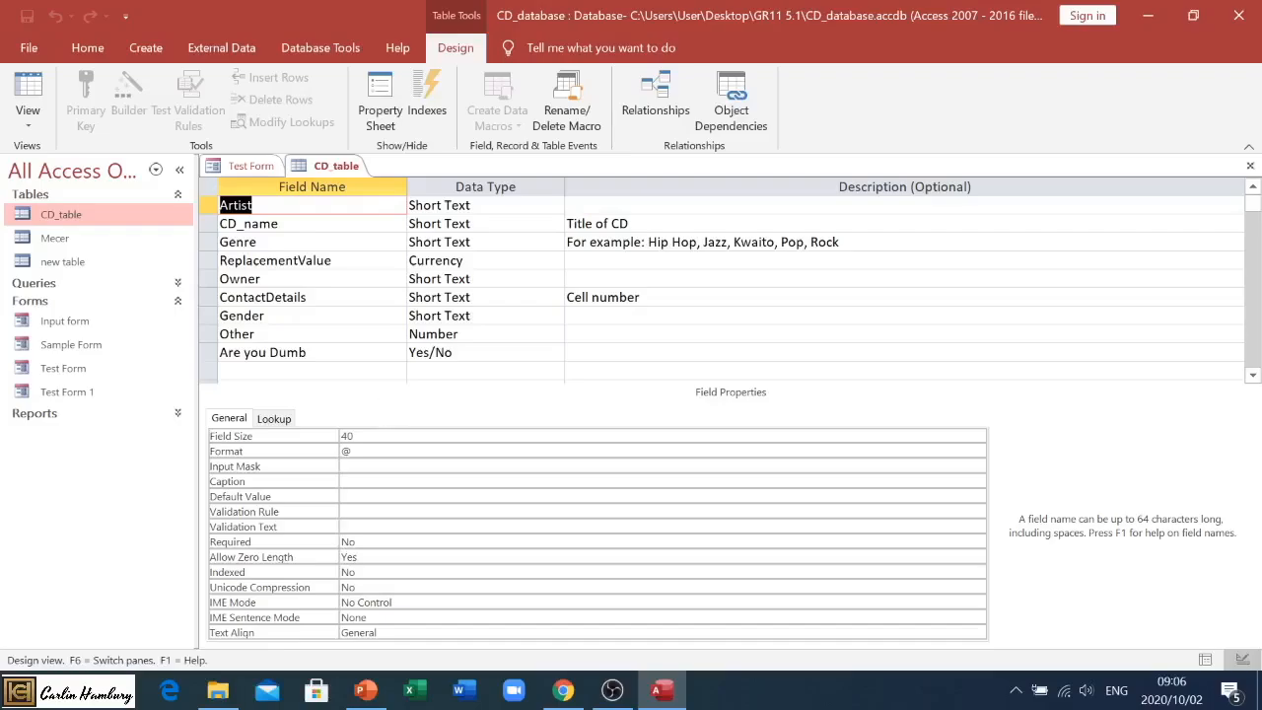
left_click(27, 95)
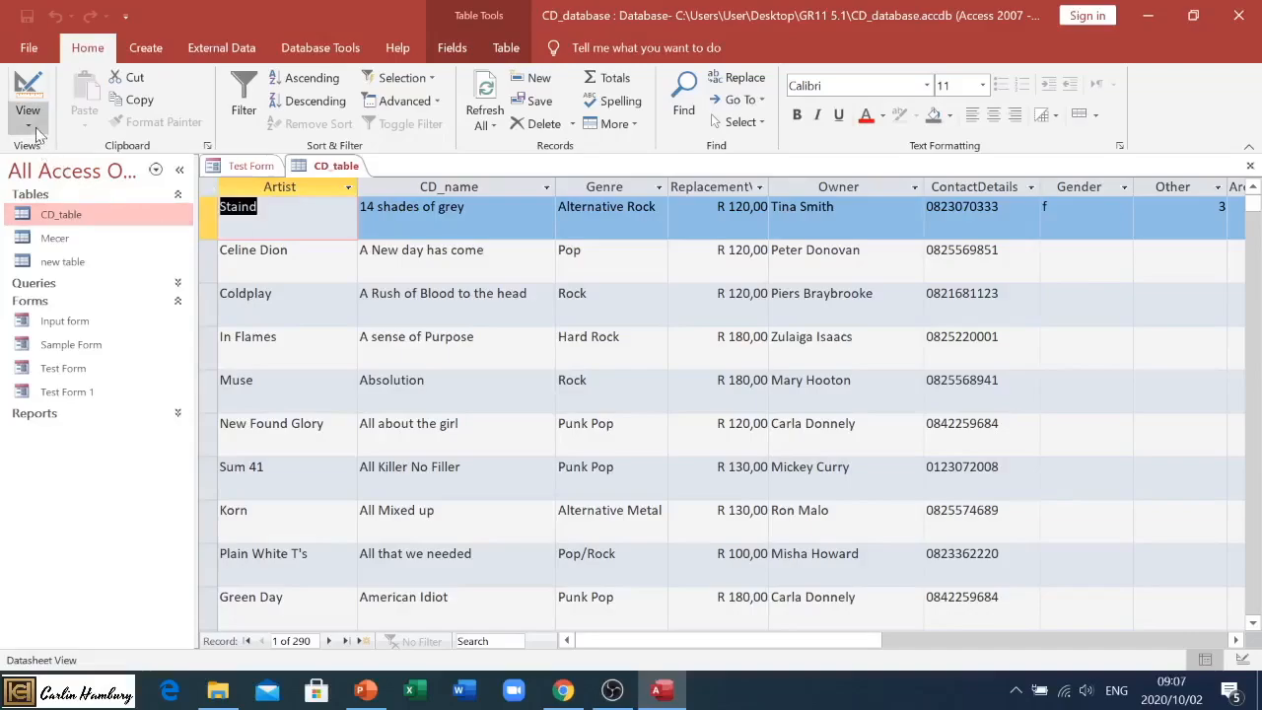
Bring up the Input form and the All the Rock CDs report listing artists and owners.
left_click(28, 95)
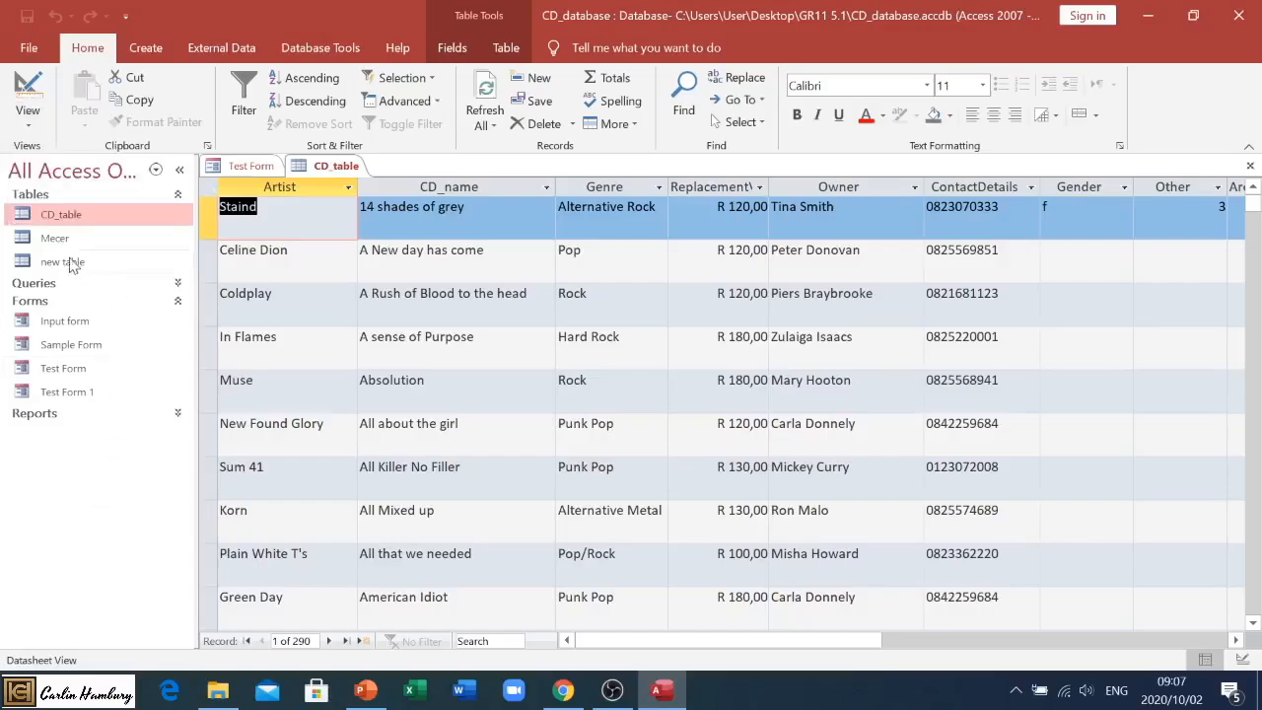
double_click(63, 319)
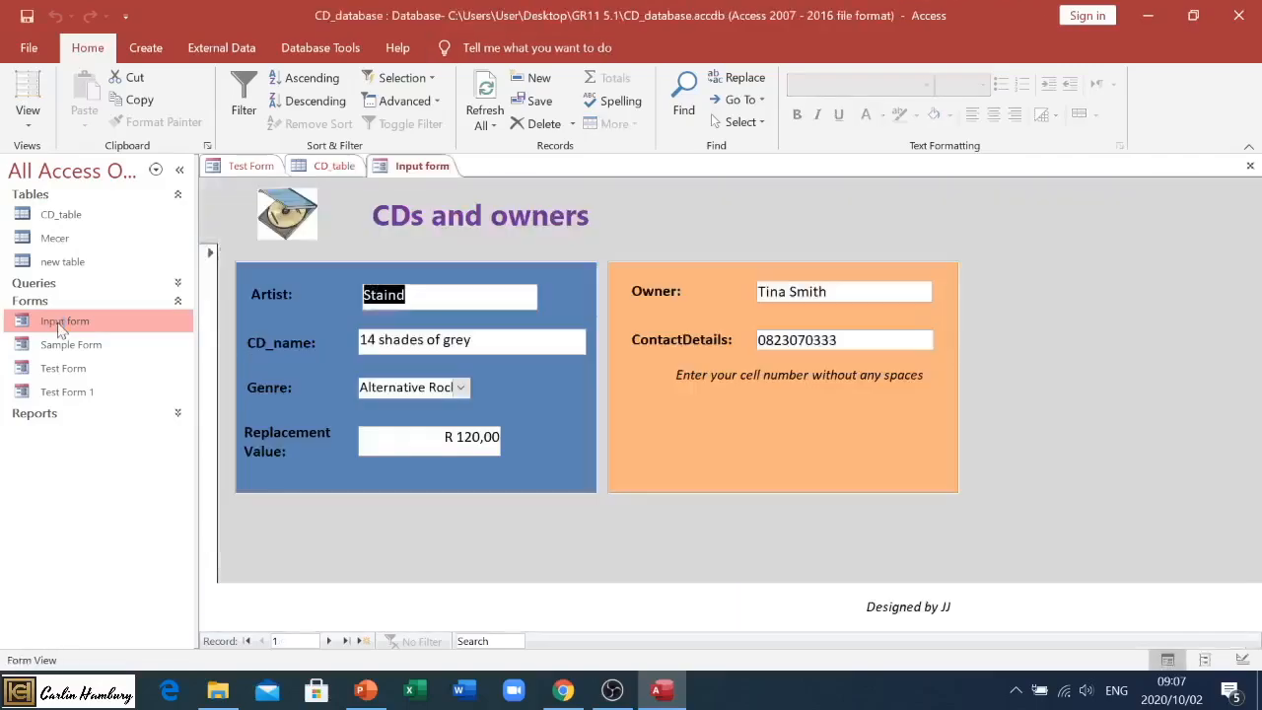
left_click(28, 89)
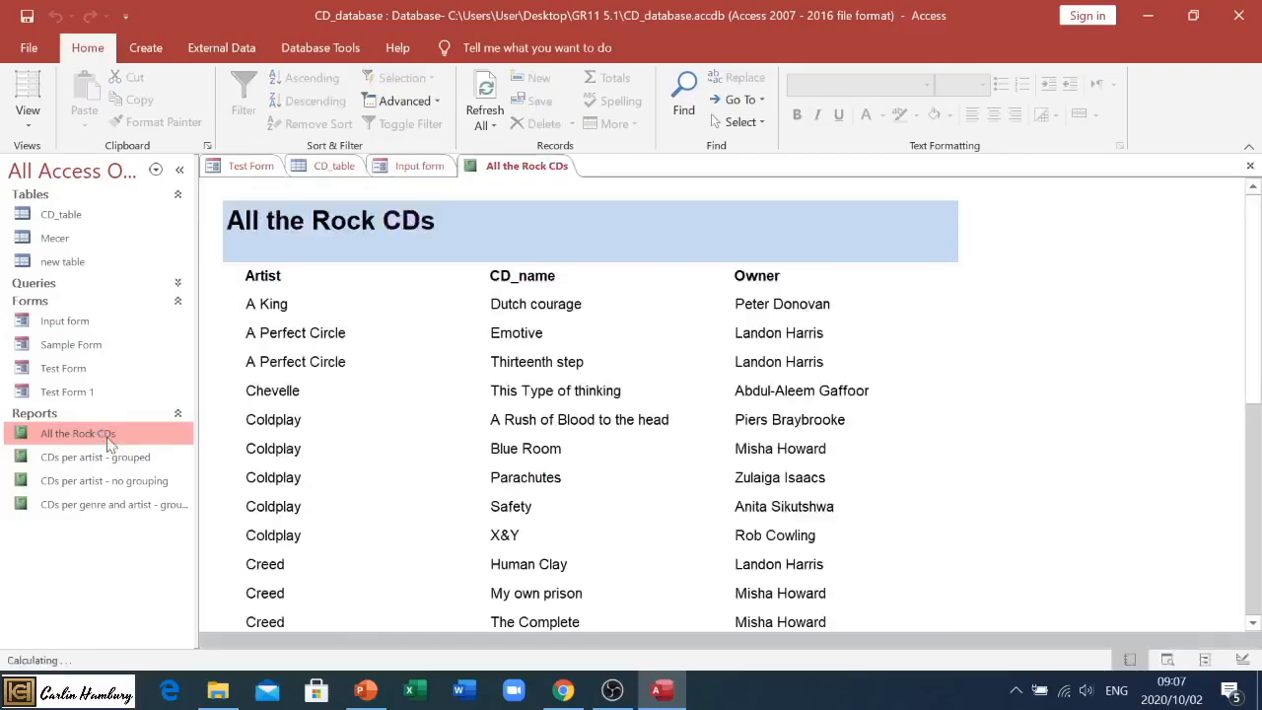
Show CD_table Query results and list its Datasheet, SQL and Design View options.
left_click(28, 95)
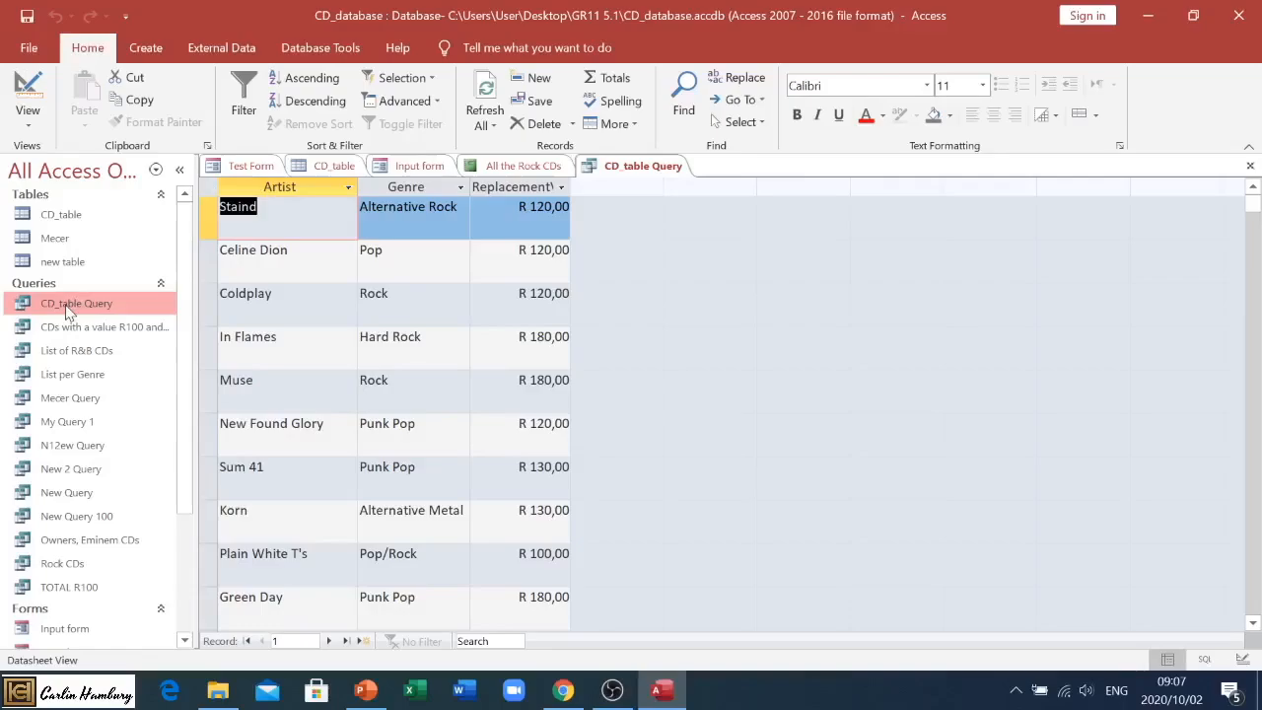
left_click(27, 89)
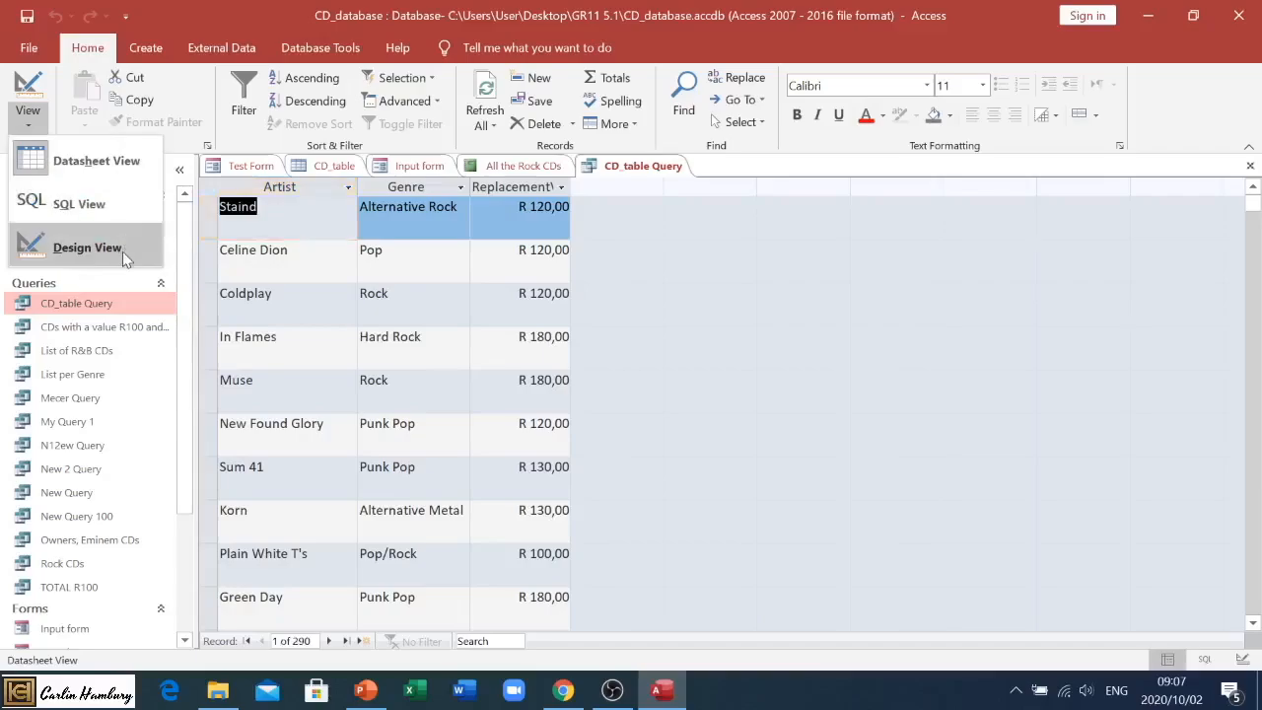
mouse_move(86, 249)
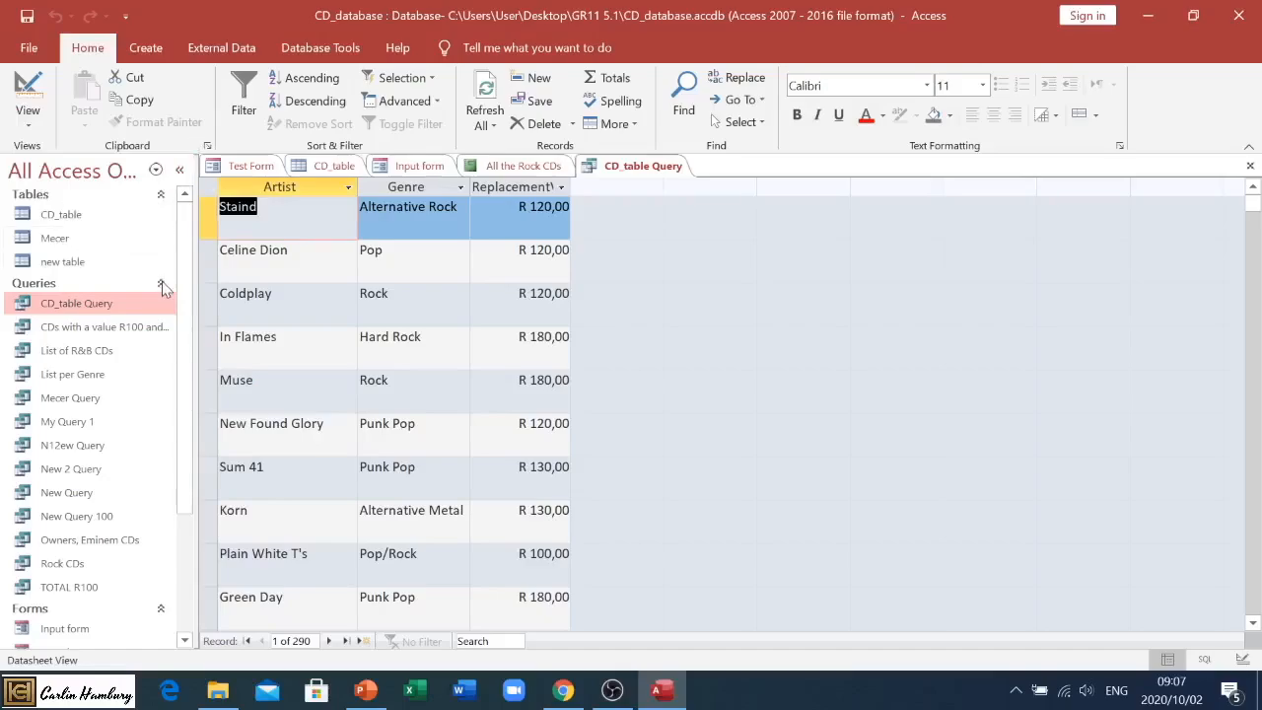
Collapse the Queries group so only forms and reports remain listed.
left_click(161, 284)
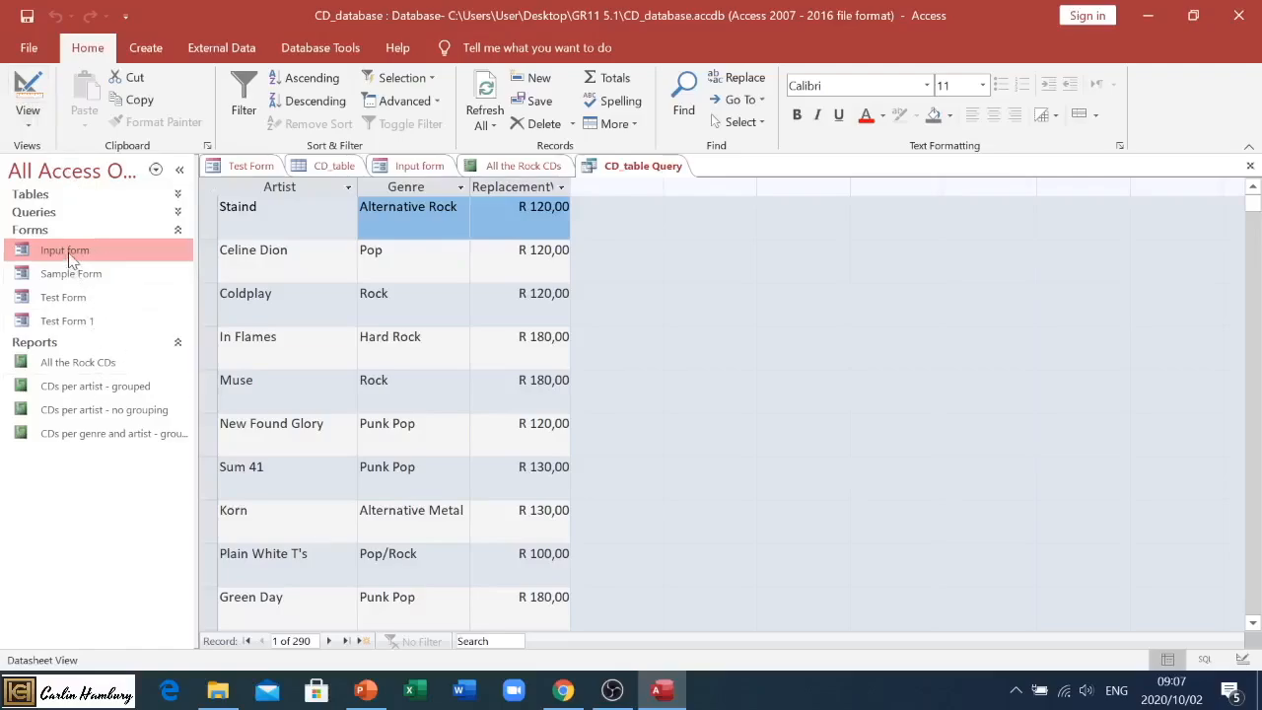
mouse_move(63, 248)
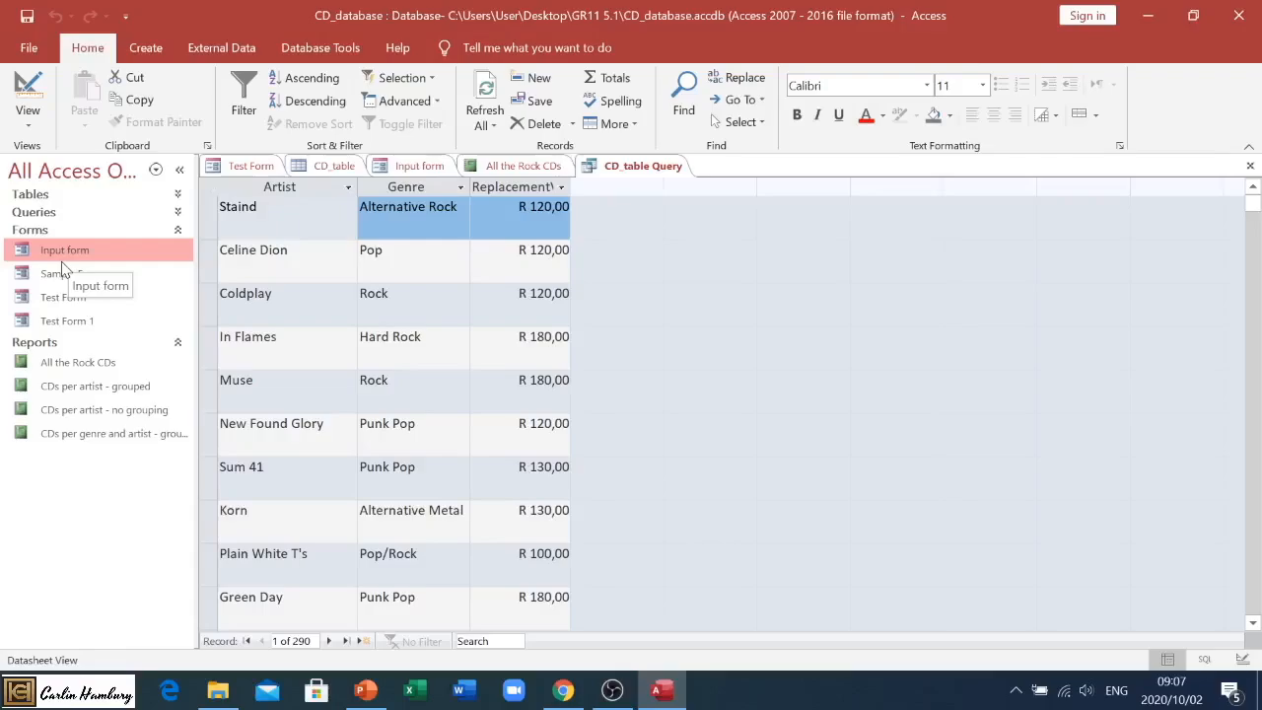
mouse_move(130, 272)
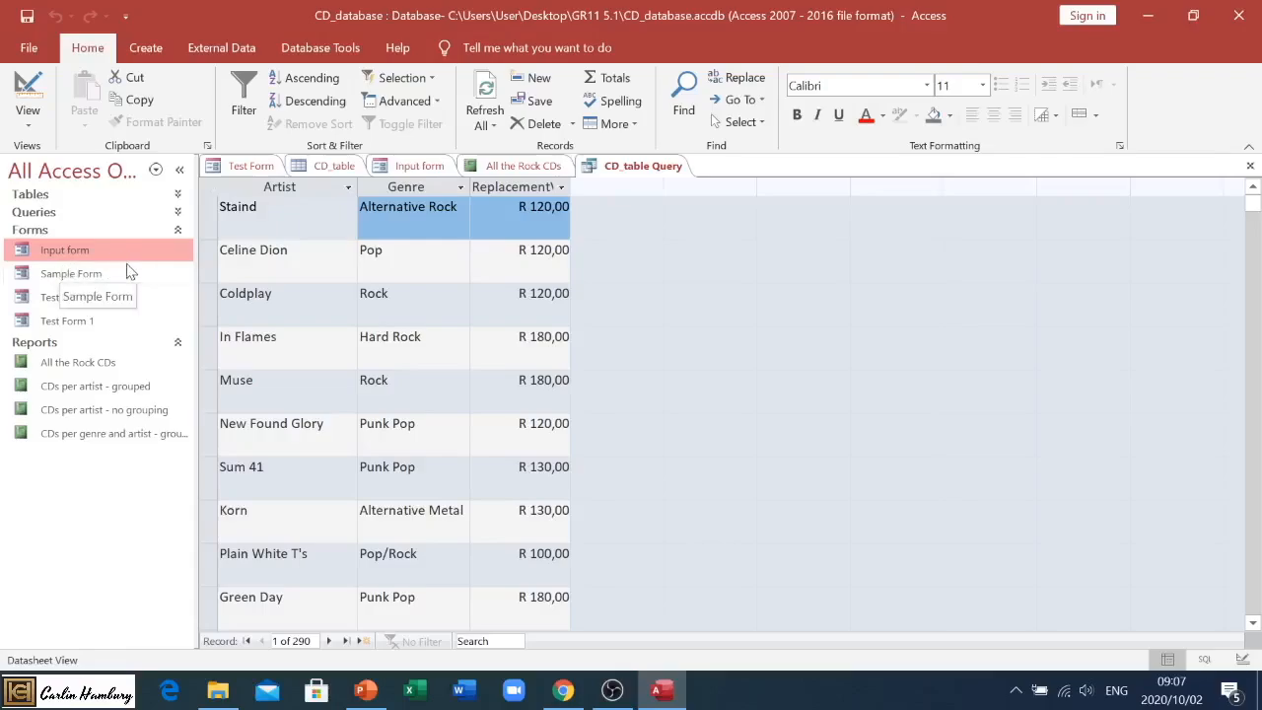